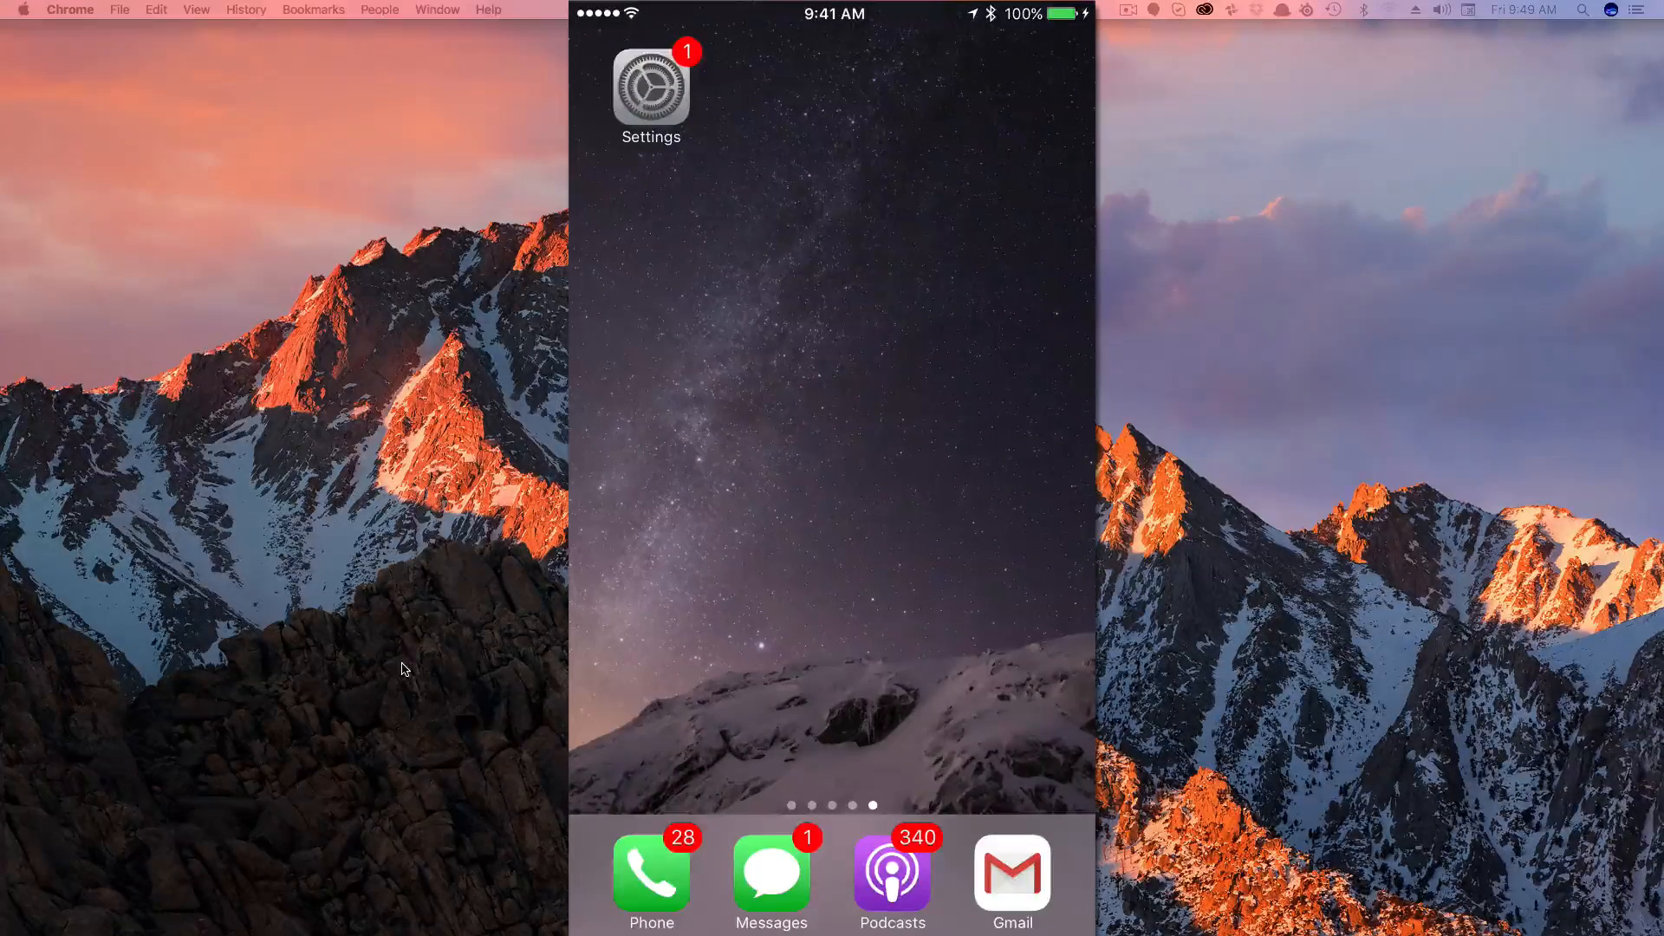
- Reach the Personal Hotspot page from the Settings app on the iPhone
click(650, 83)
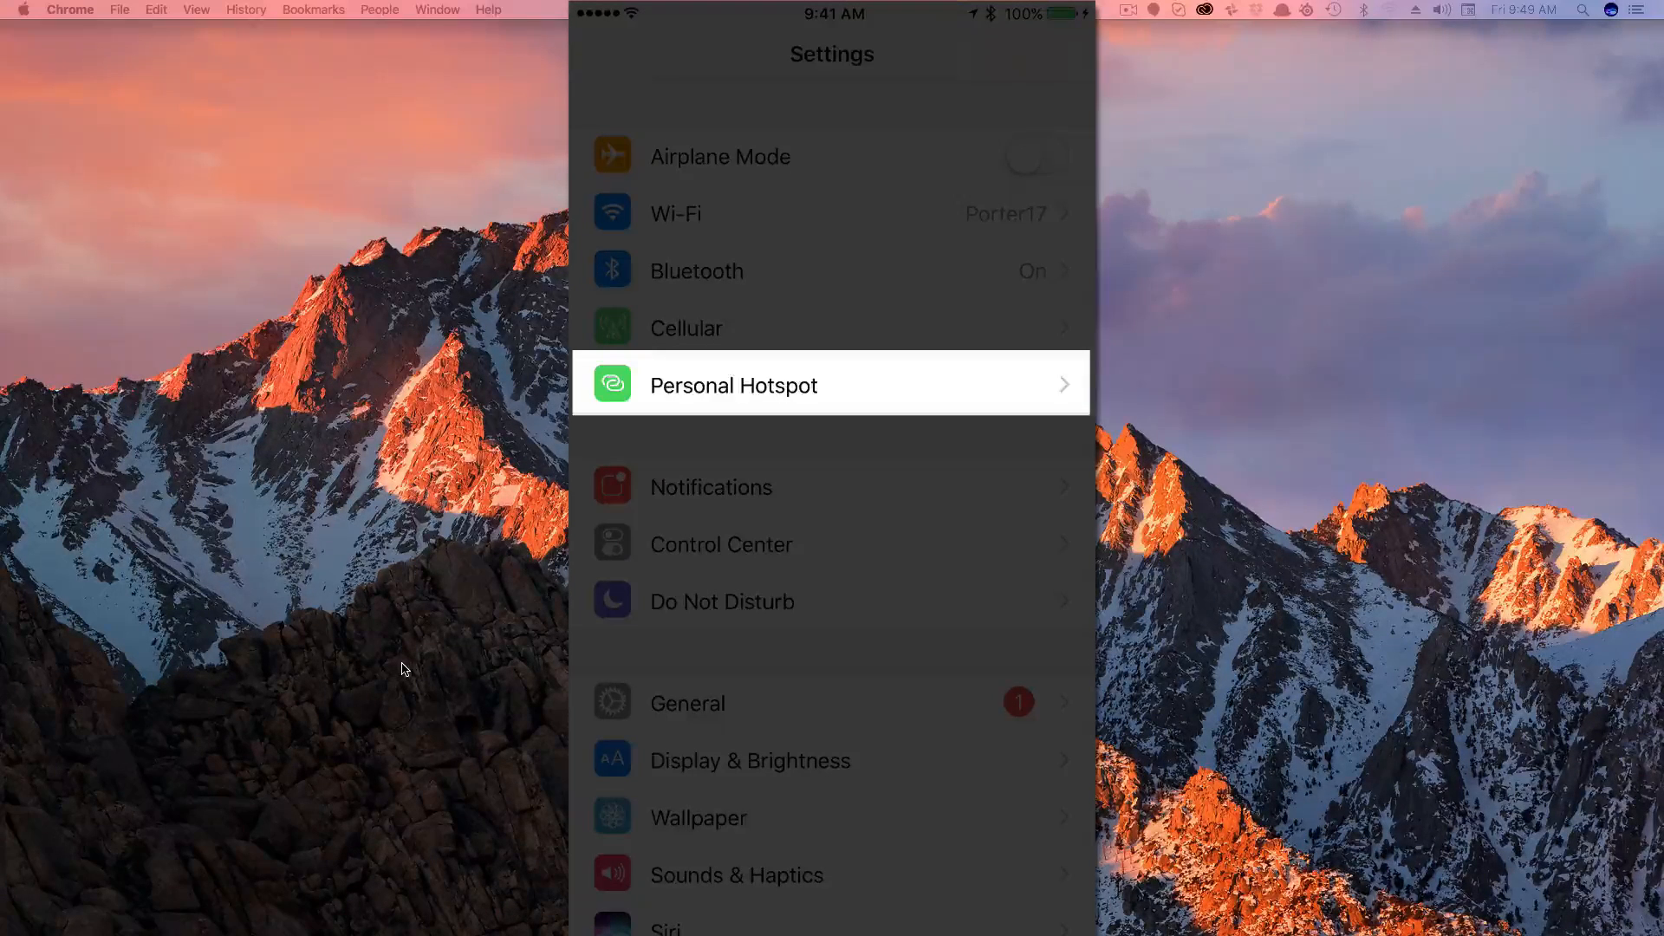
click(831, 385)
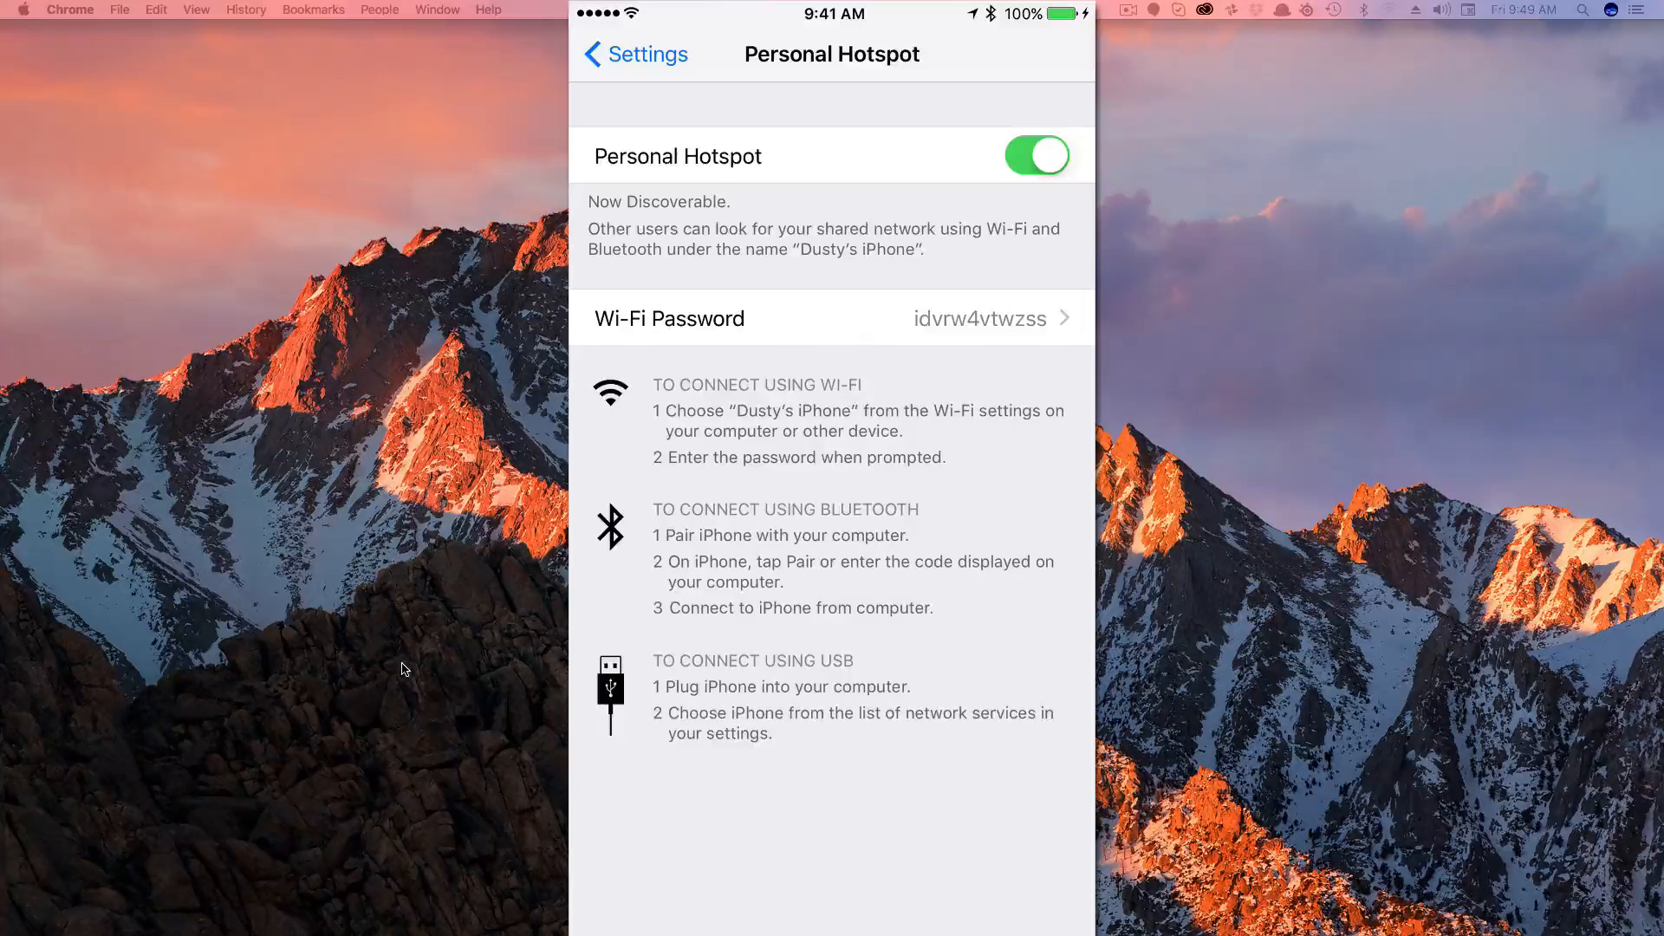
click(1037, 155)
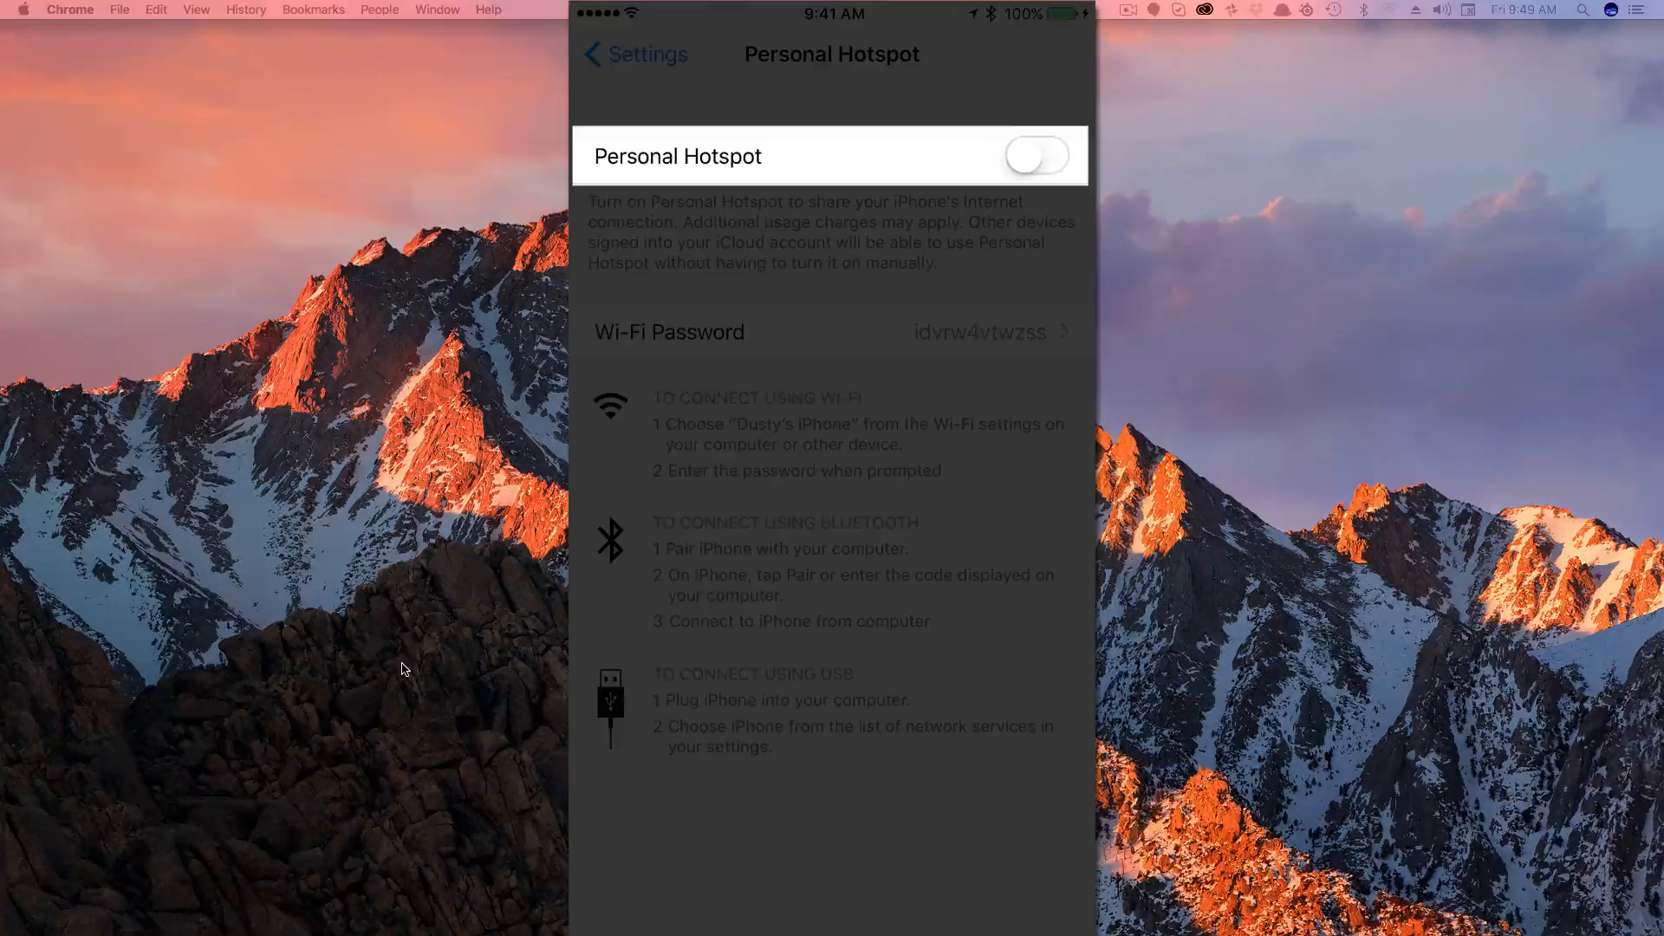
click(1035, 156)
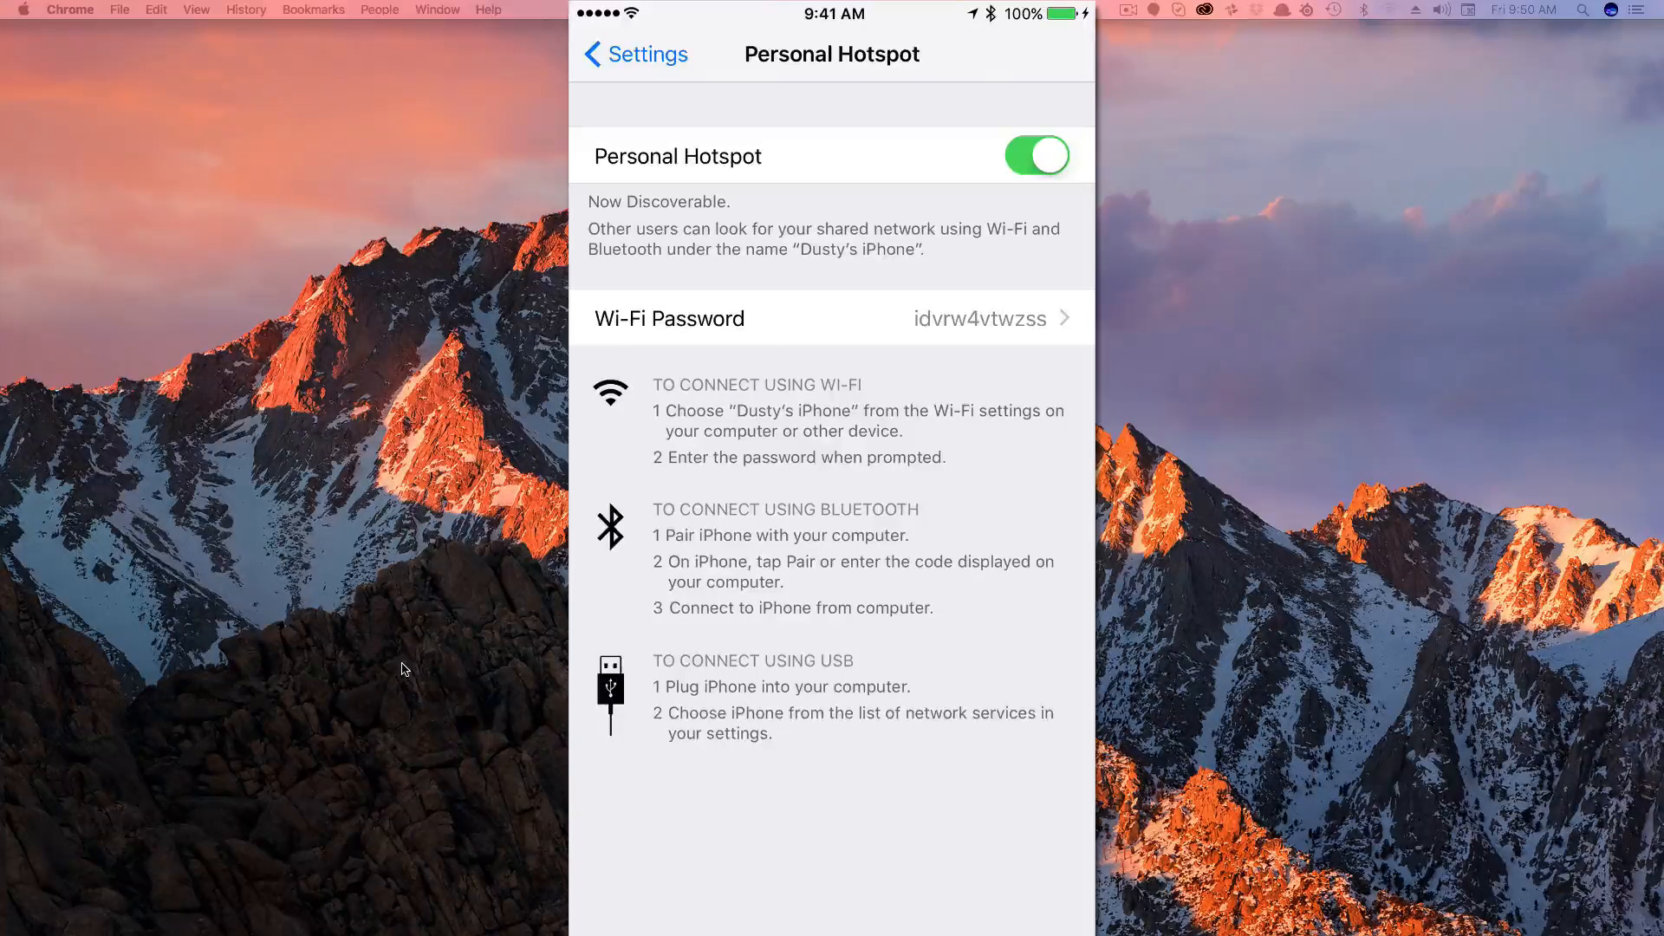
click(832, 319)
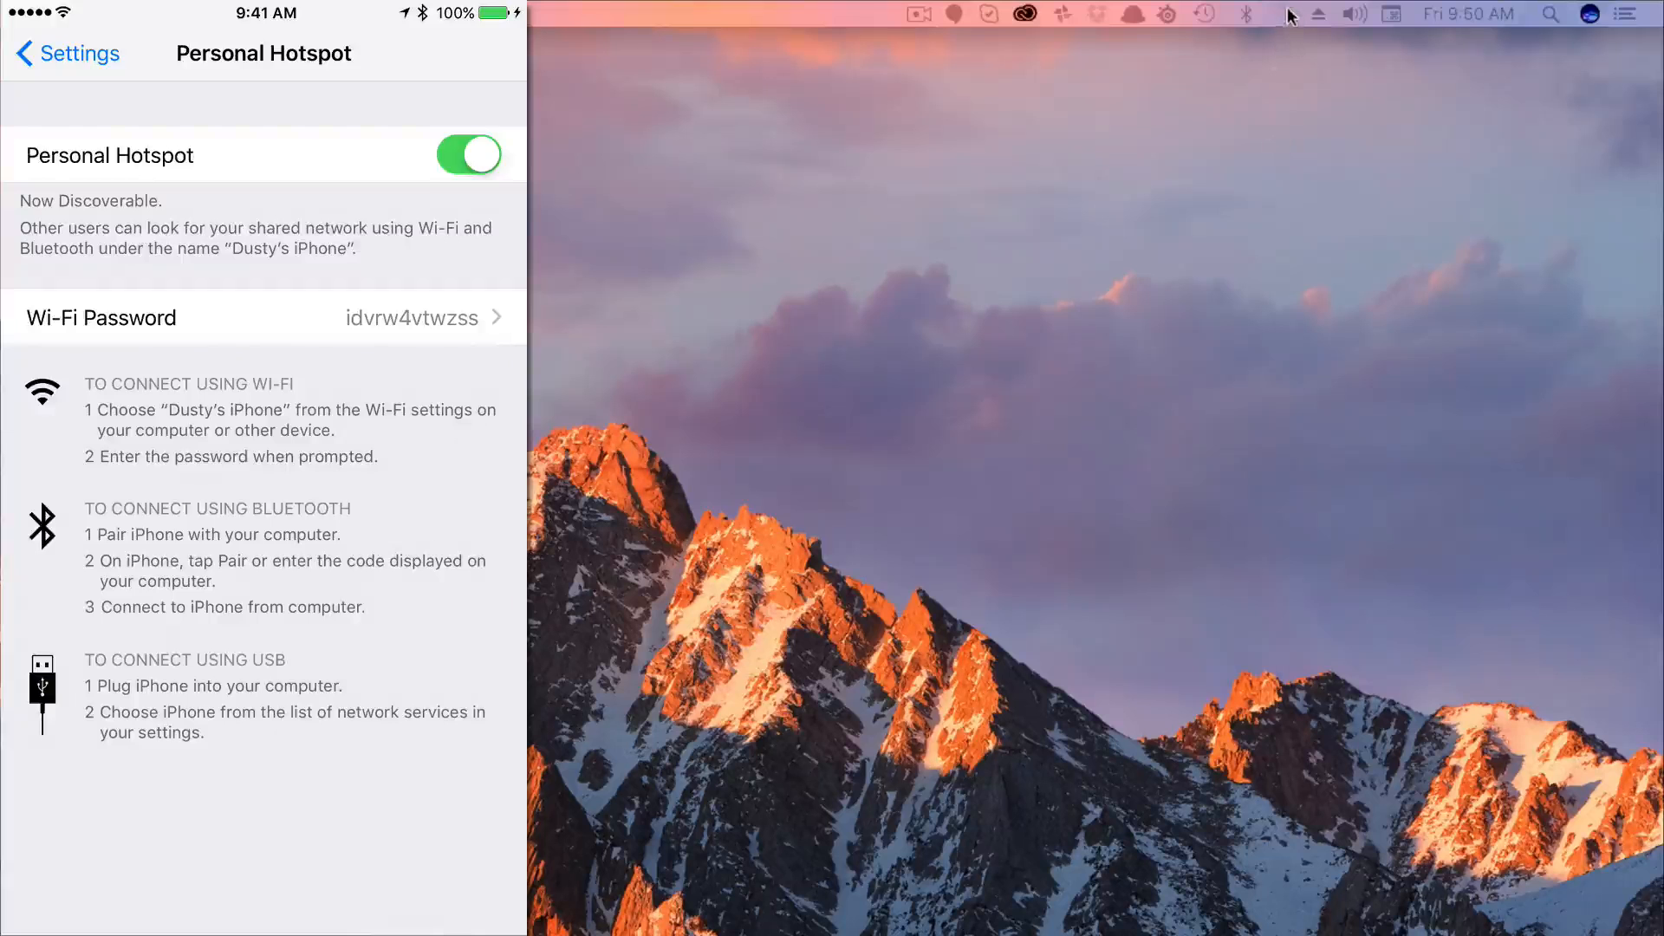
click(1246, 14)
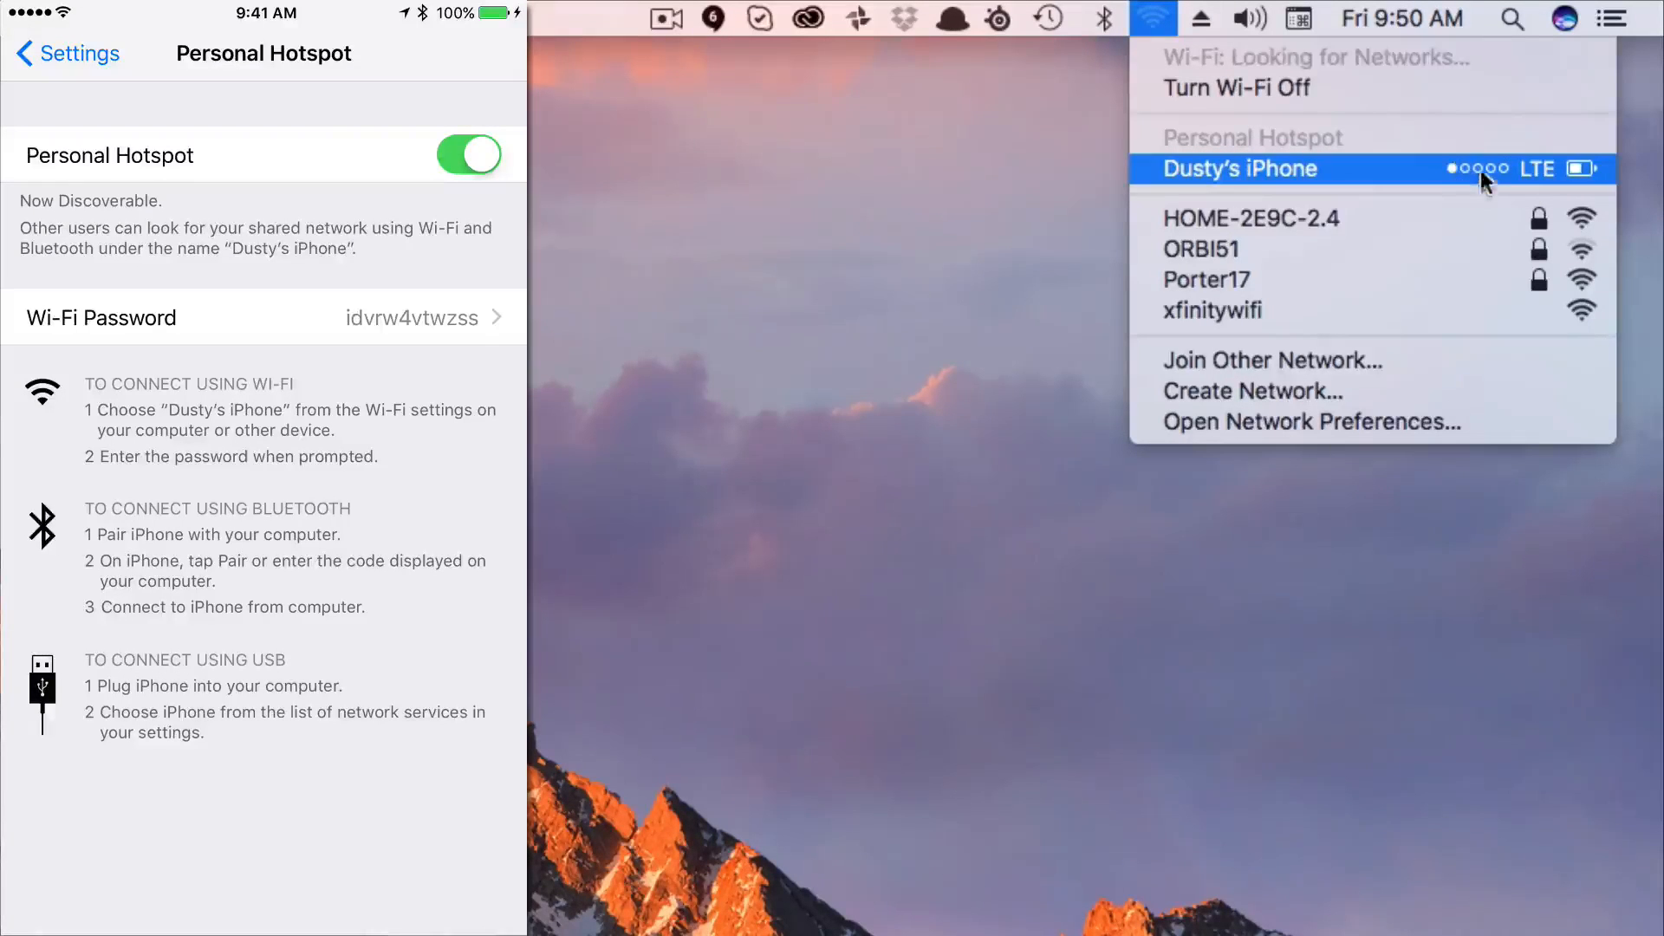
mouse_move(1200, 184)
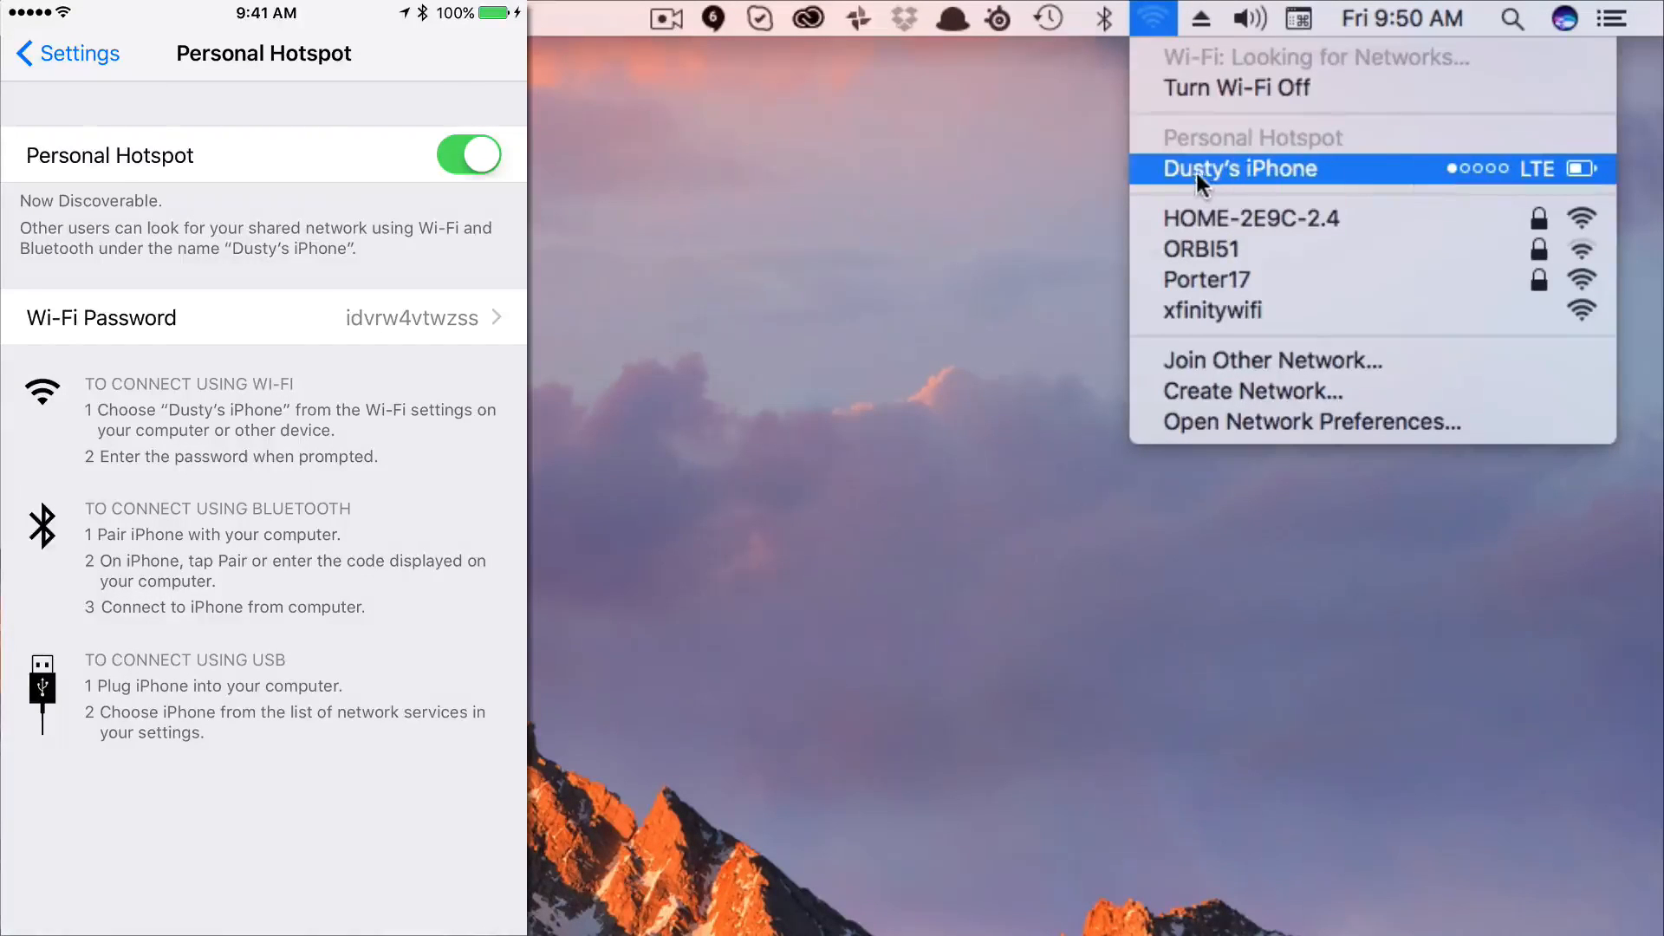
click(1236, 168)
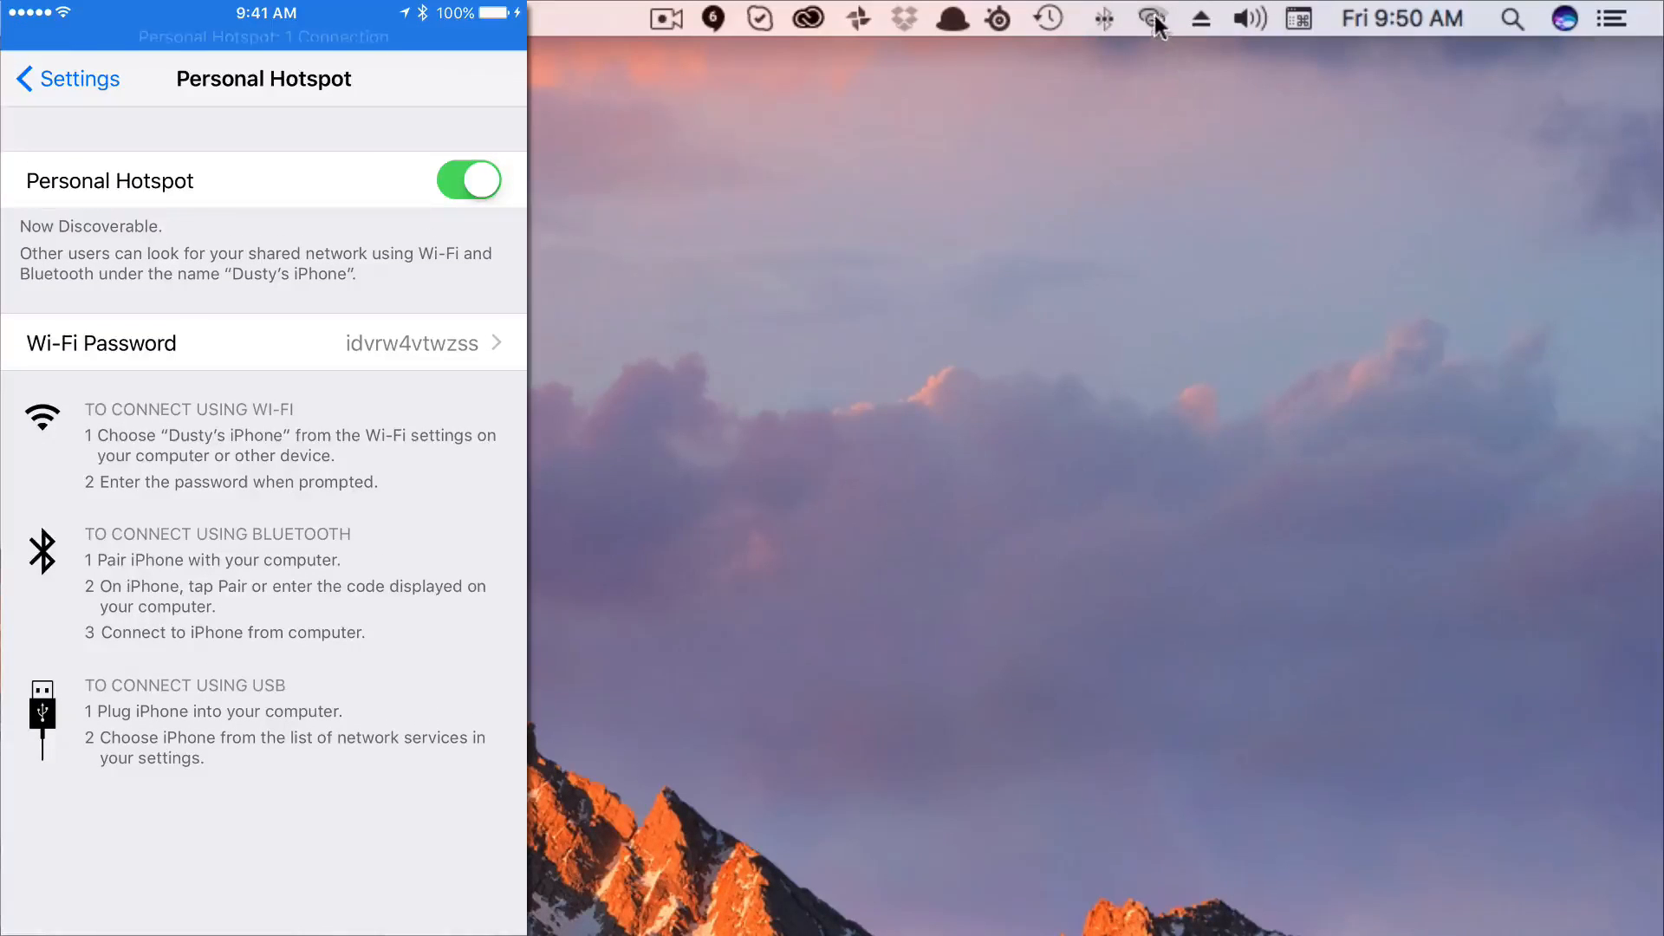
click(1153, 19)
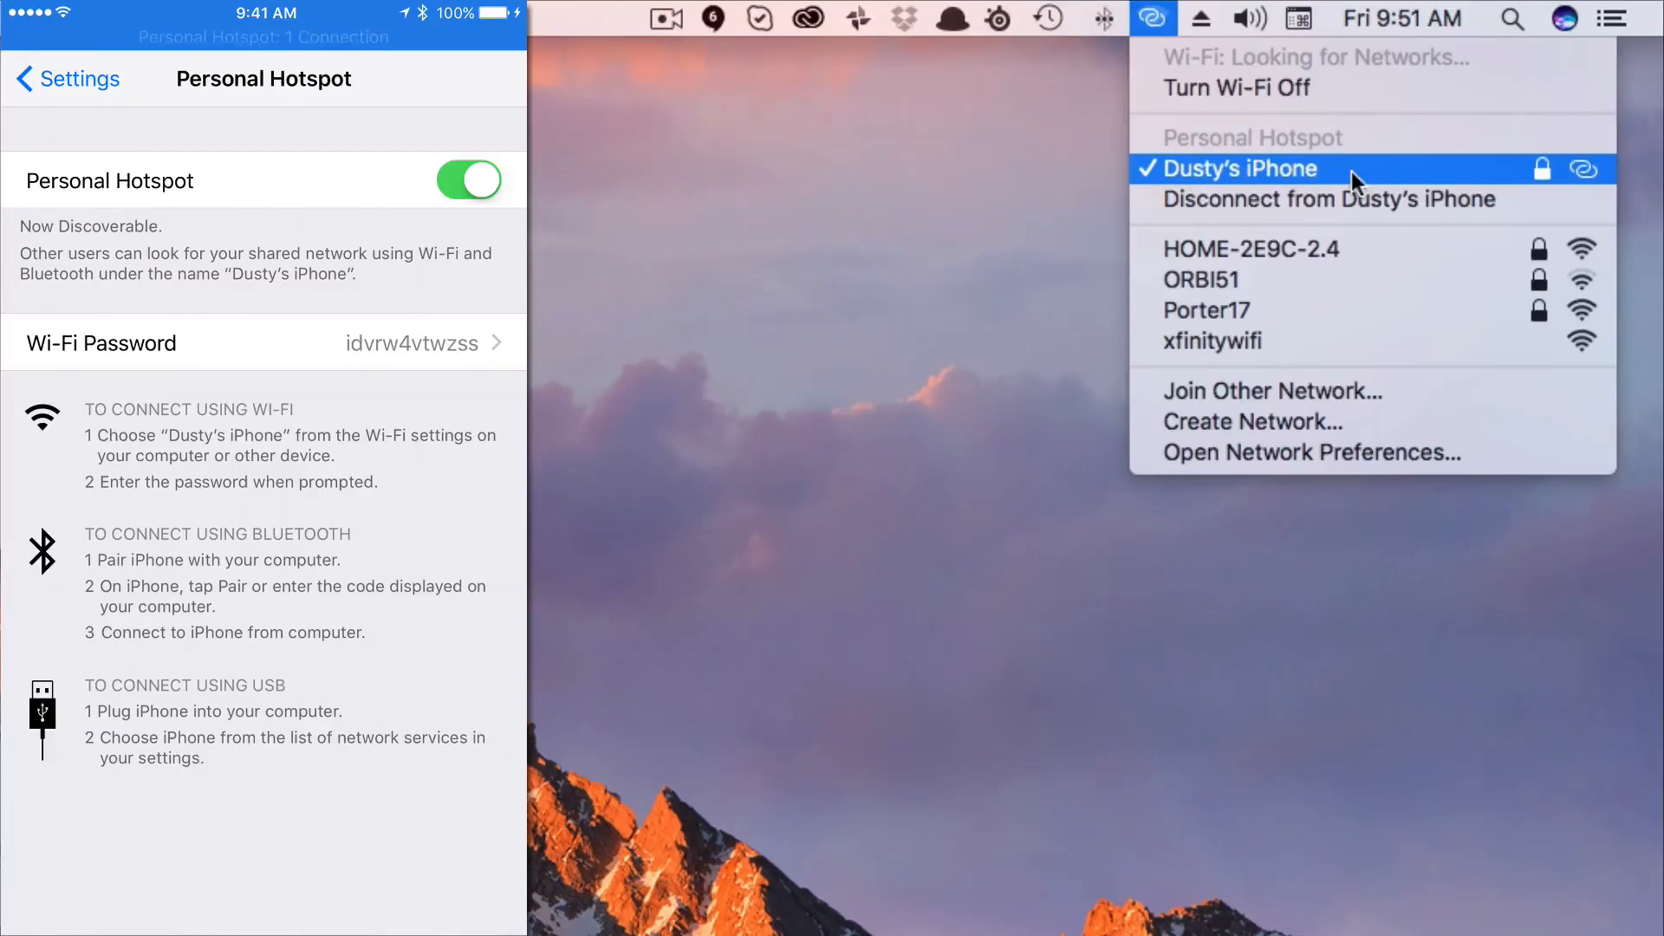
mouse_move(1274, 182)
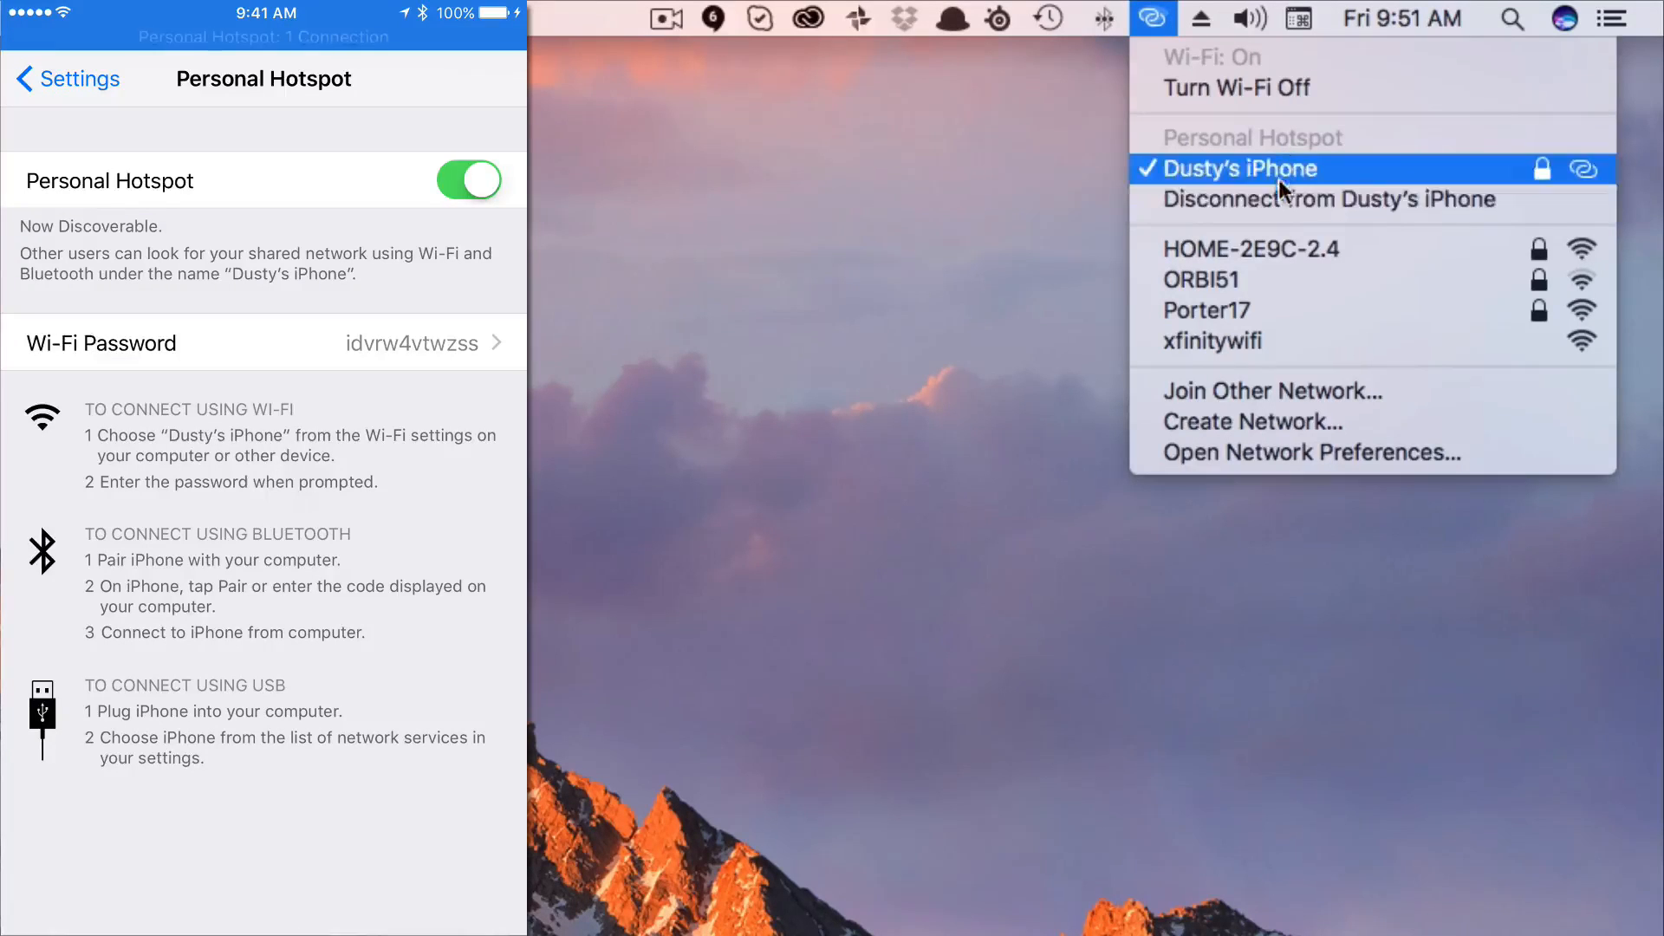
mouse_move(1322, 200)
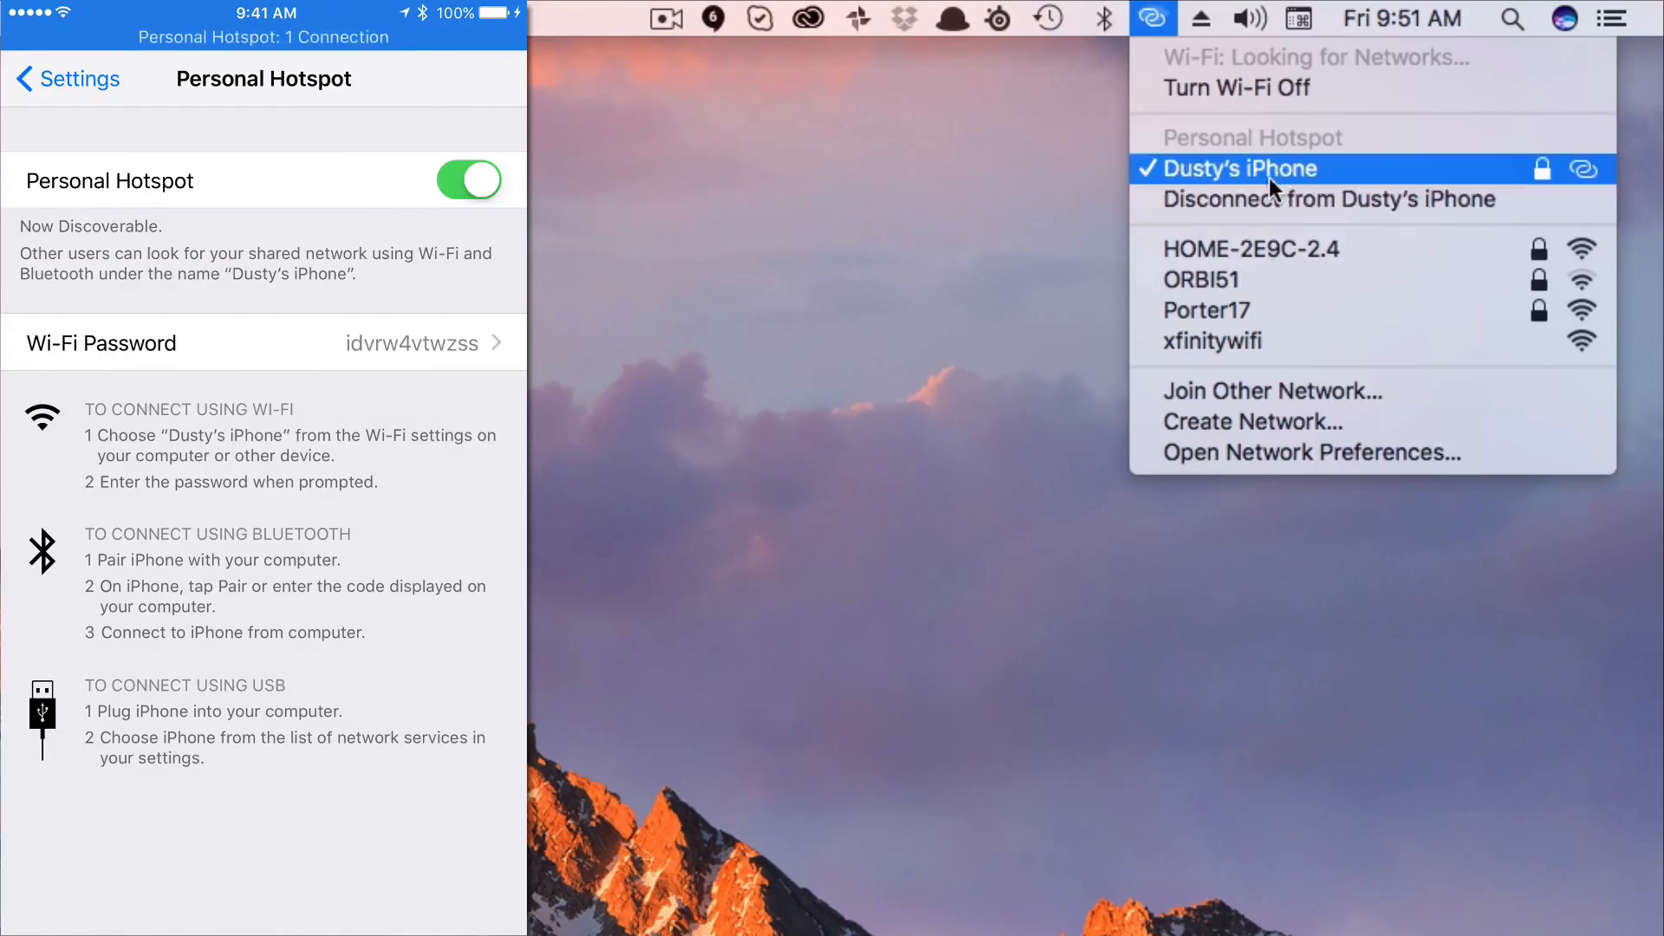
mouse_move(828, 243)
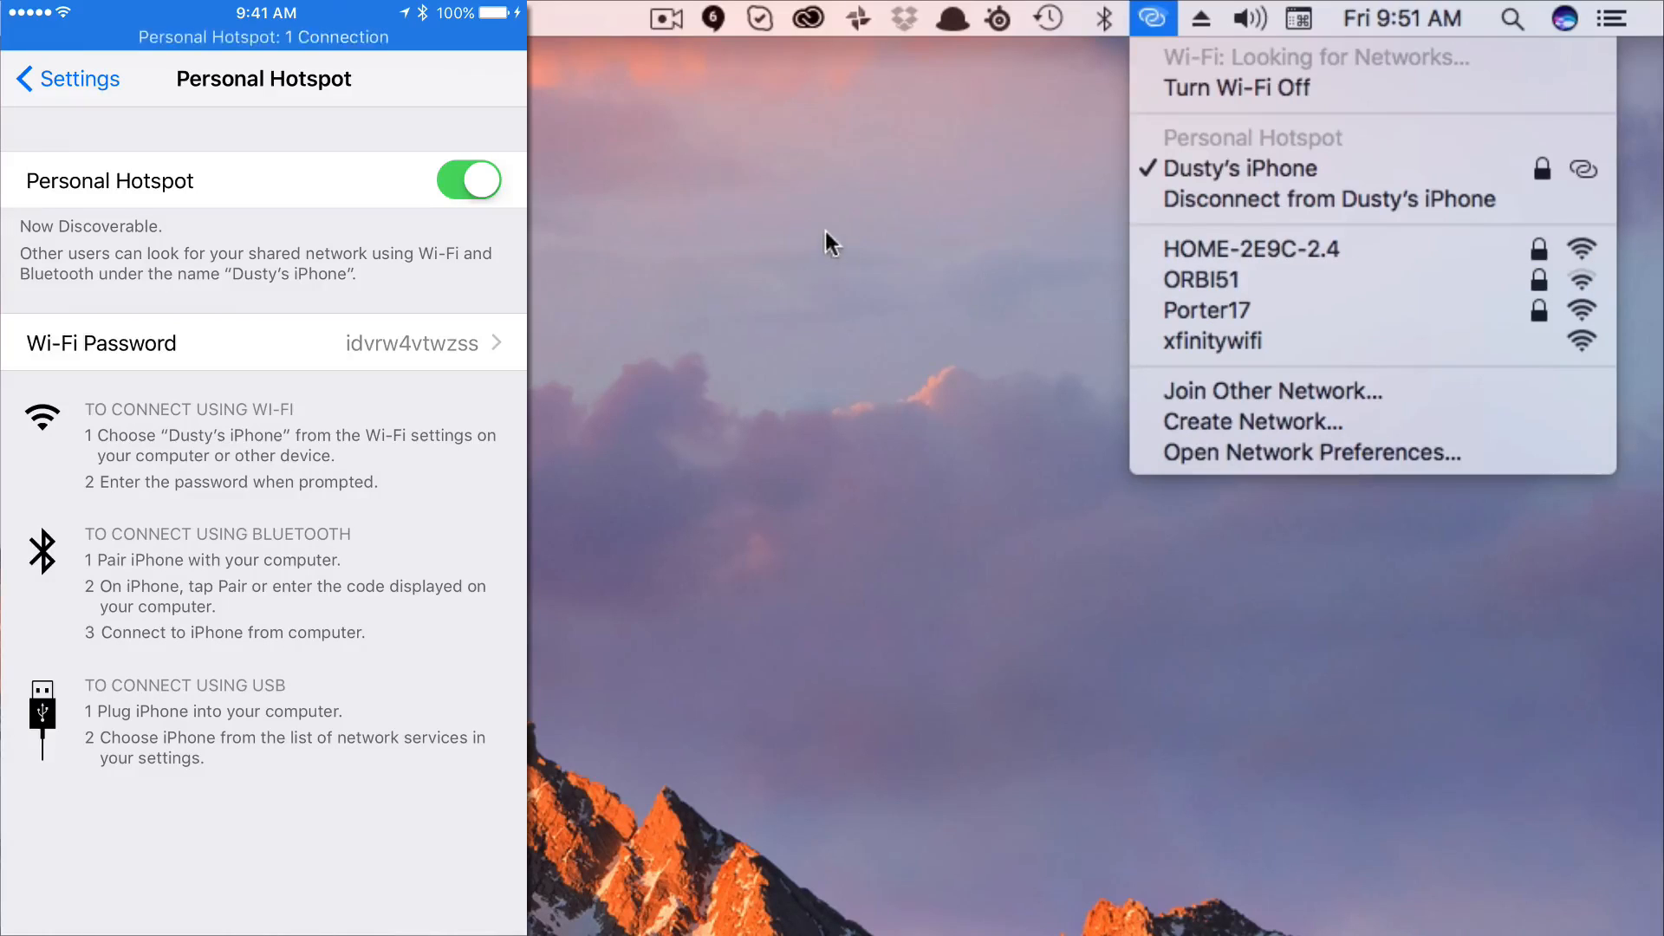
mouse_move(814, 338)
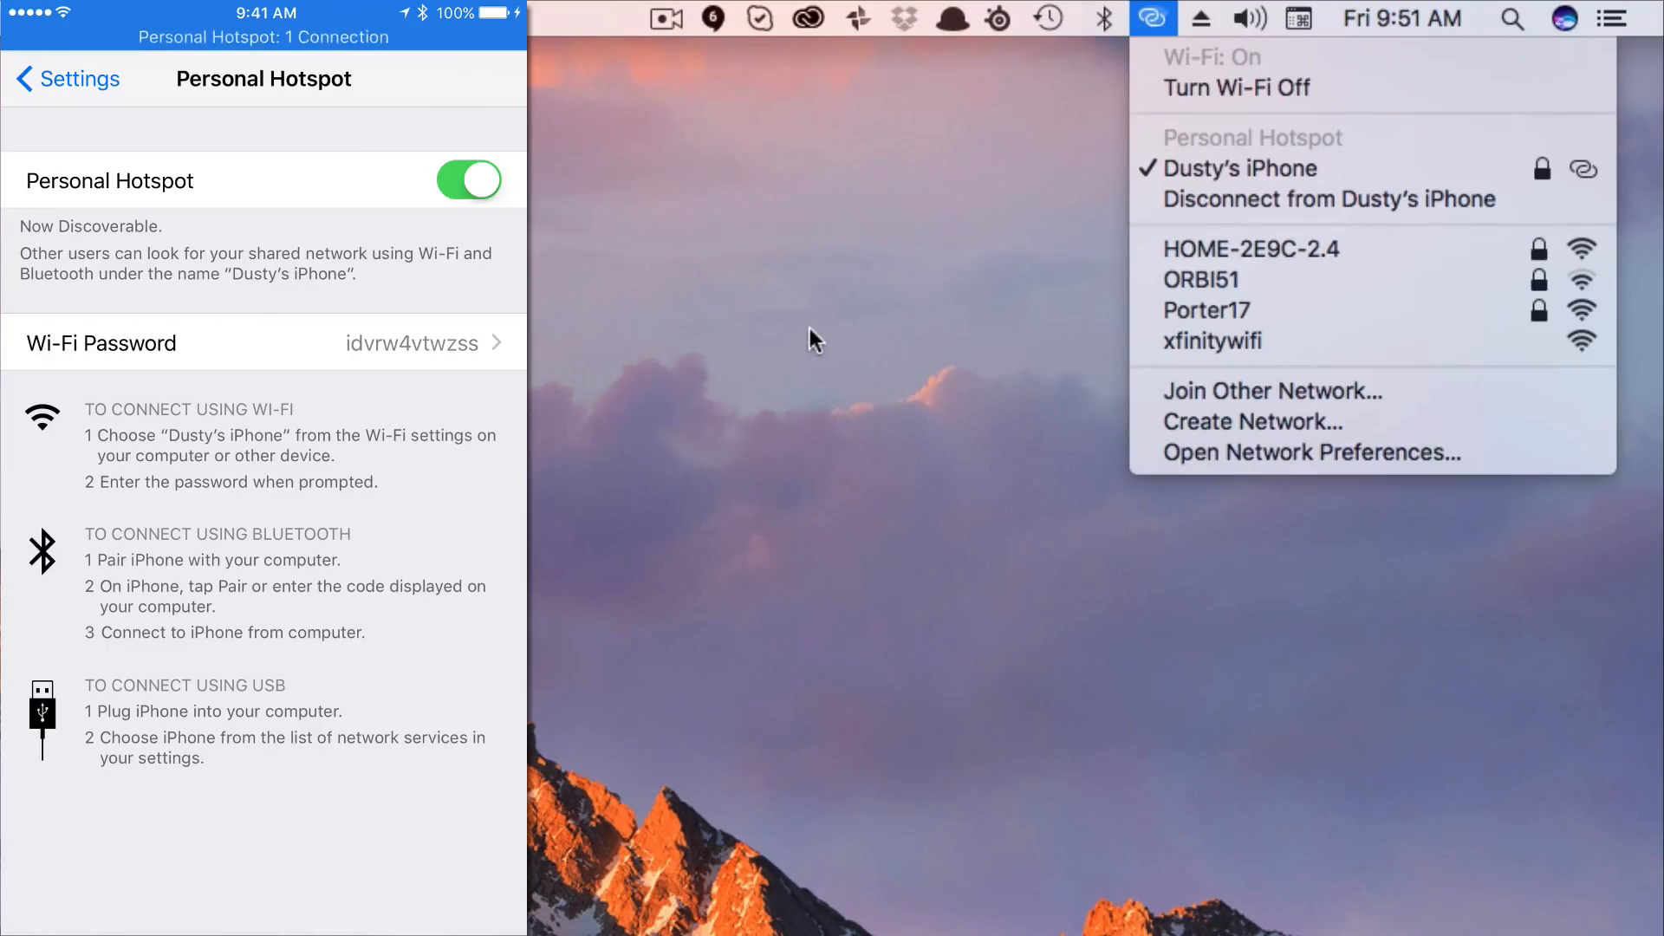